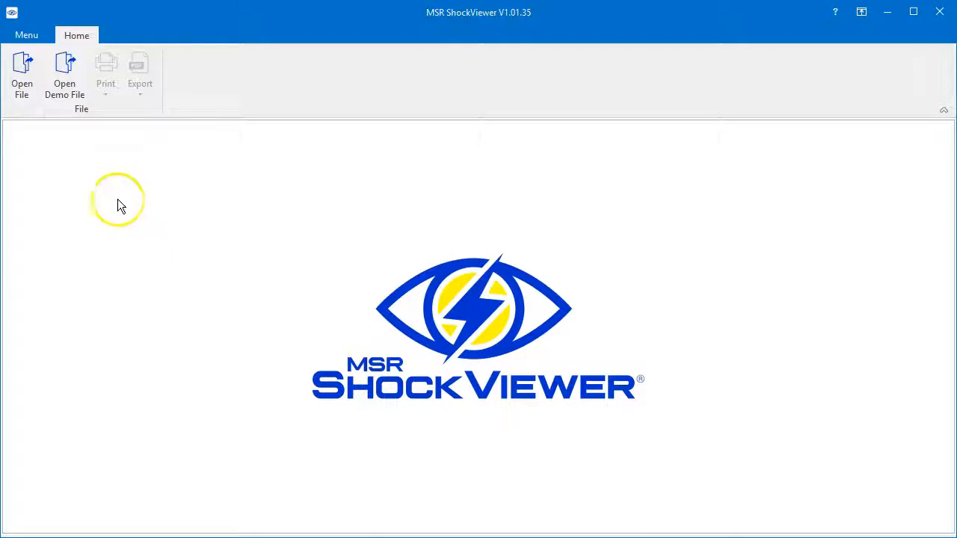
Step: Select demo.msr from C:\Programme\MSR ShockViewer in the open-file dialog
{"action": "left_click", "coordinate": [22, 75]}
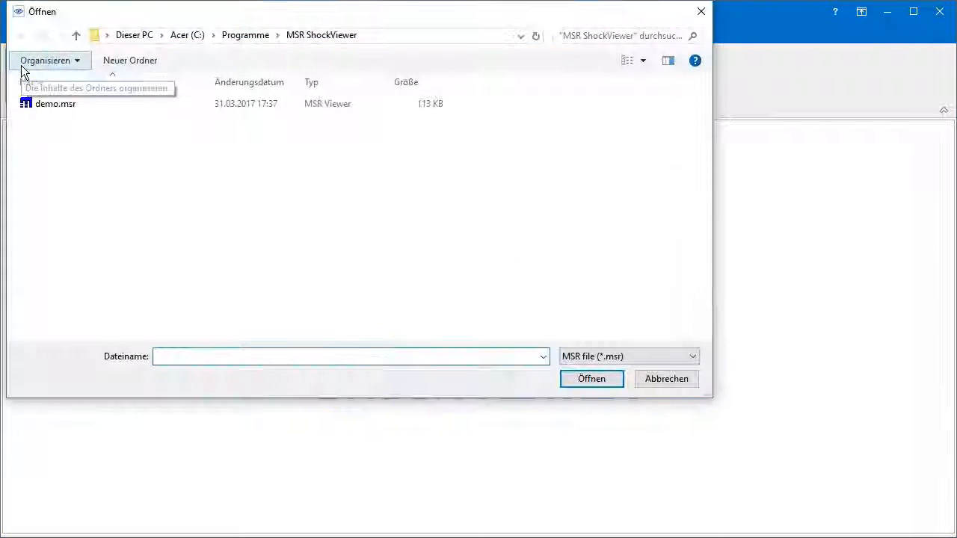
{"action": "left_click", "coordinate": [56, 103]}
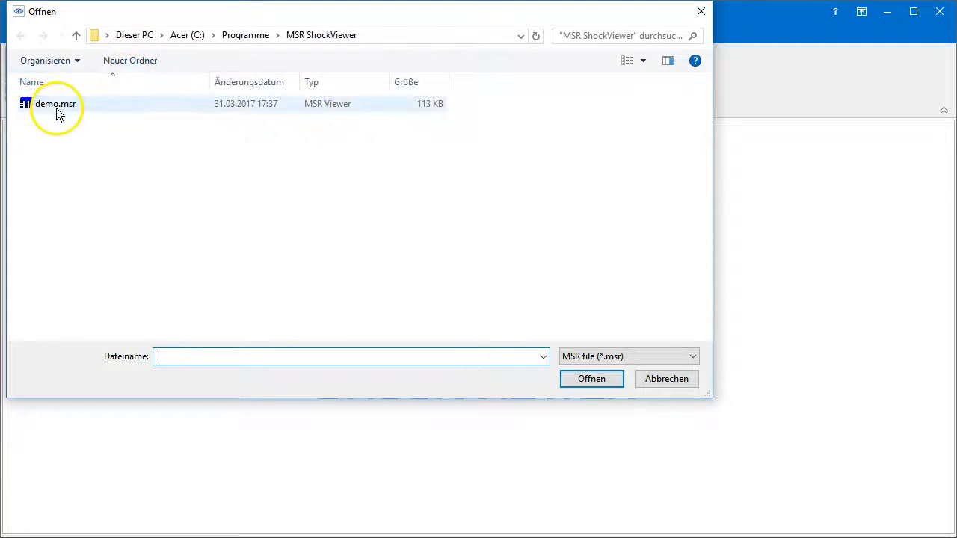
{"action": "left_click", "coordinate": [55, 103]}
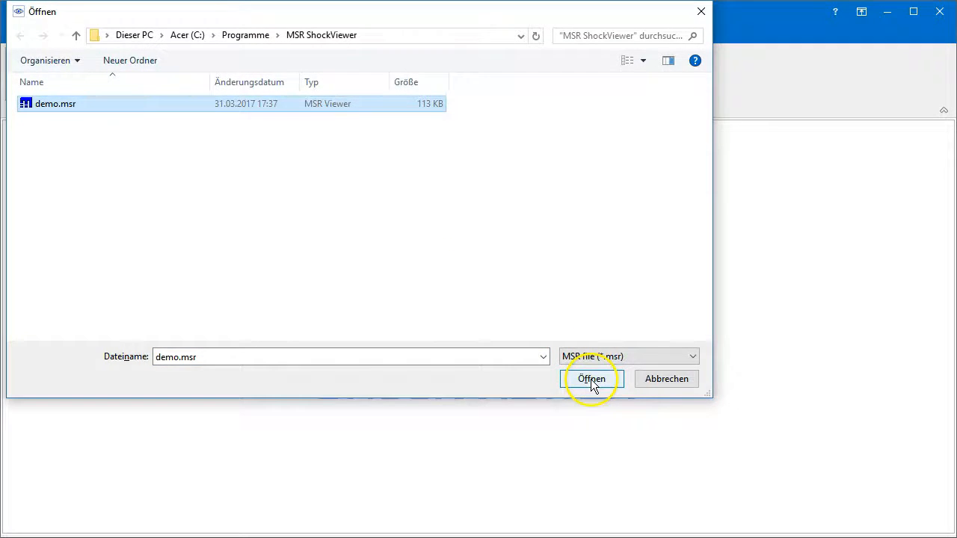
Step: Load demo.msr and scroll through its Report view of mission details, chart and table
{"action": "left_click", "coordinate": [591, 379]}
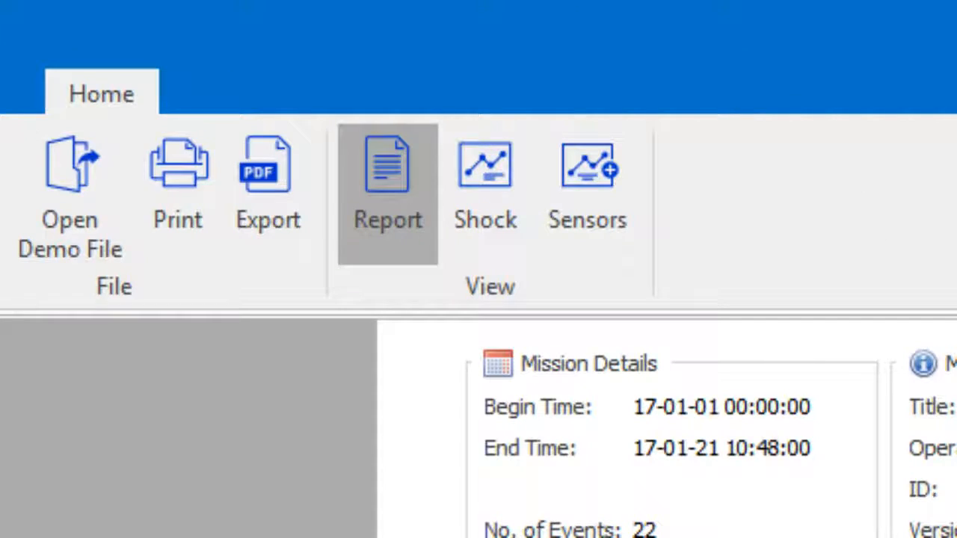
{"action": "left_click", "coordinate": [387, 179]}
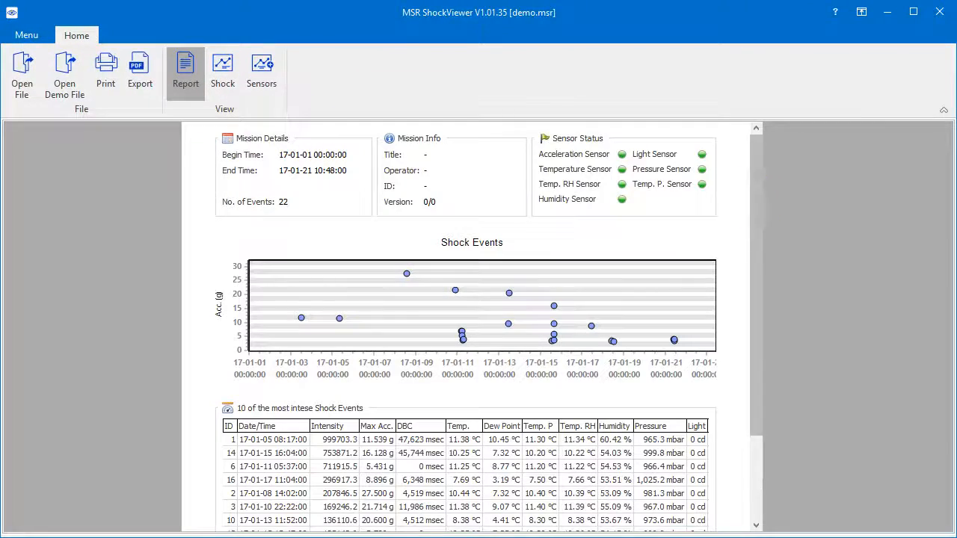
{"action": "scroll", "scroll_direction": "down", "scroll_amount": 3}
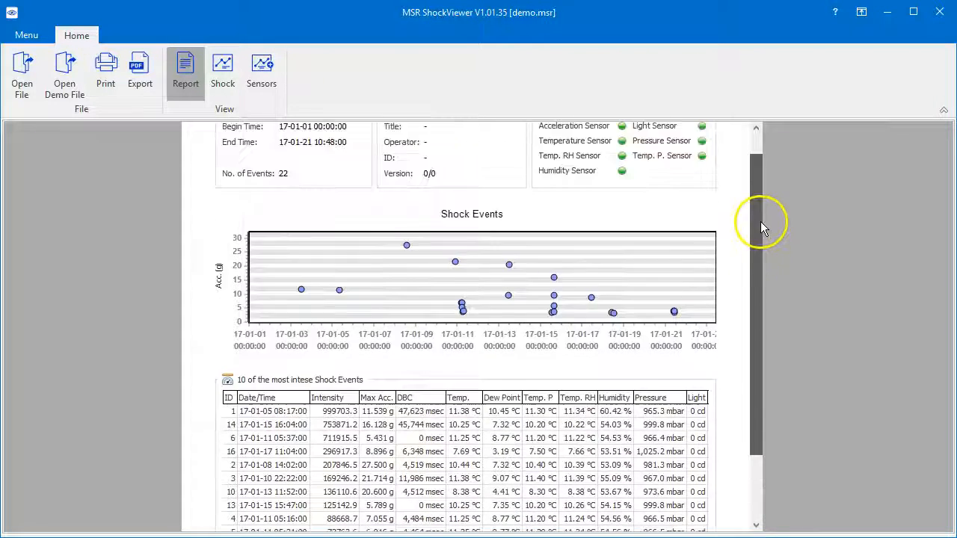
{"action": "scroll", "scroll_direction": "up", "scroll_amount": 3}
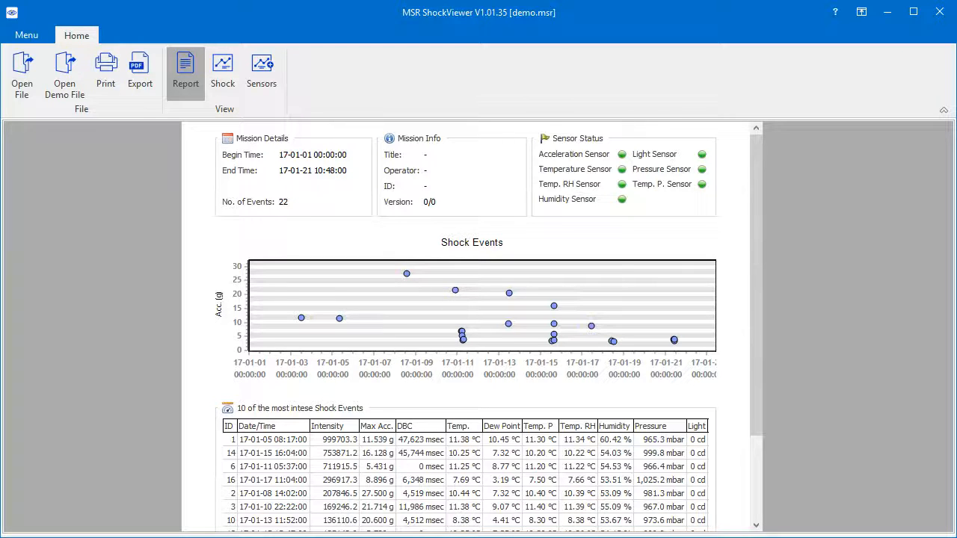
{"action": "left_click_drag", "start_coordinate": [210, 228], "coordinate": [362, 310]}
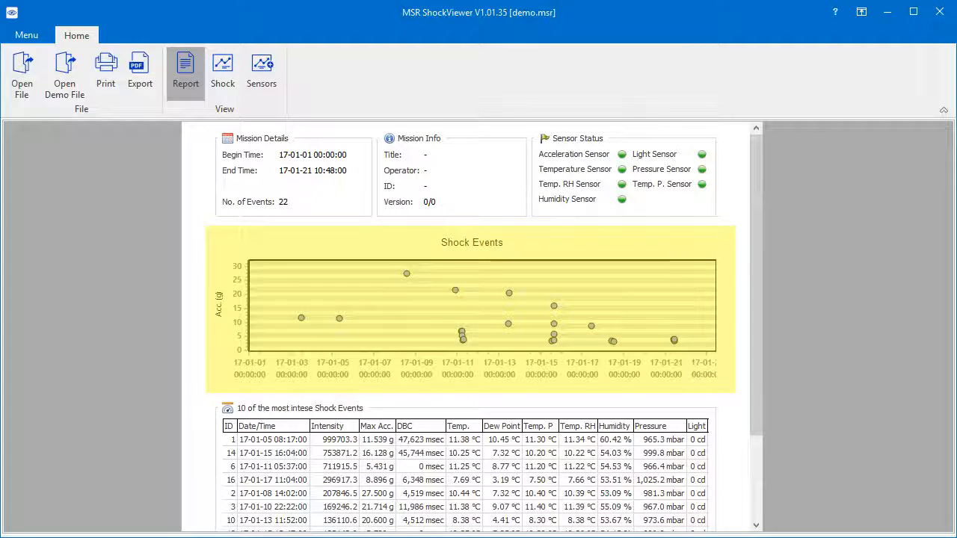
{"action": "left_click", "coordinate": [406, 270]}
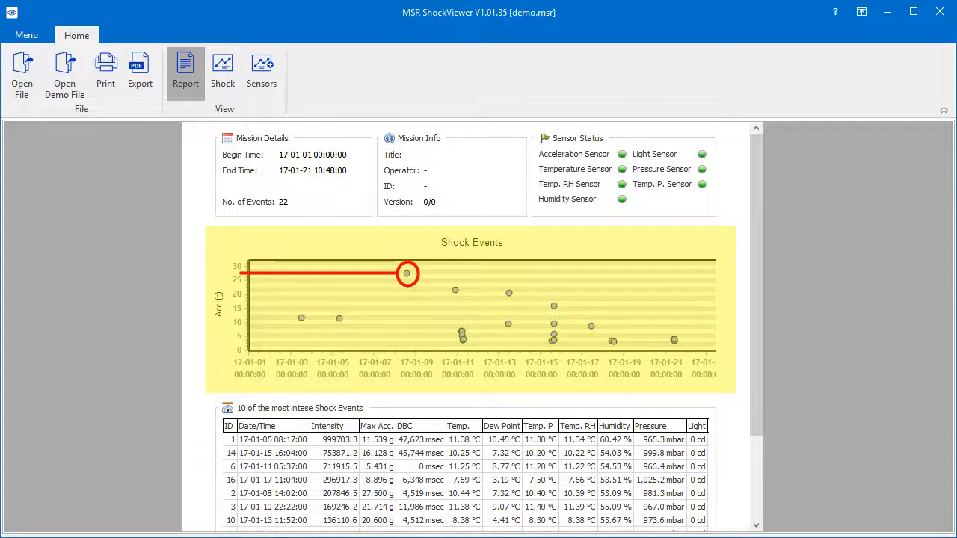
{"action": "scroll", "scroll_direction": "down", "scroll_amount": 3}
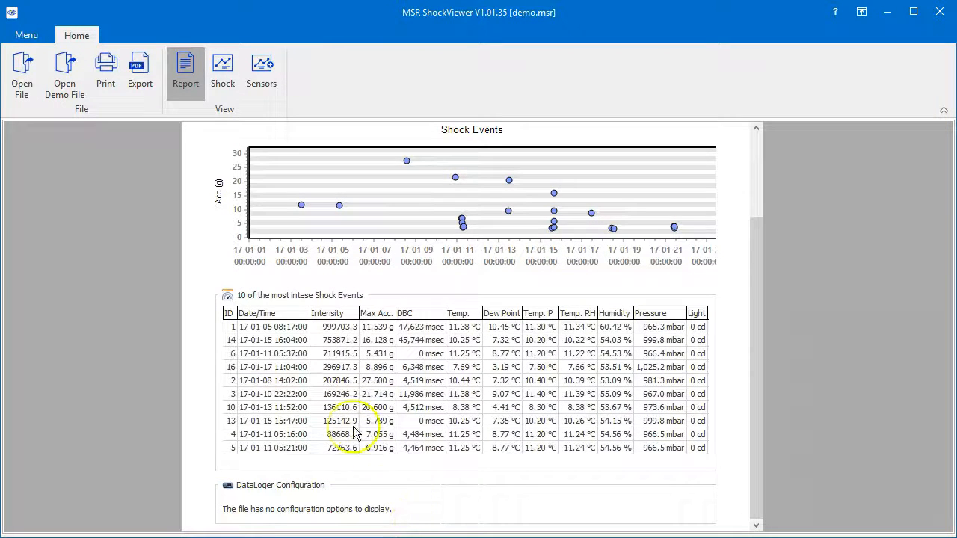
{"action": "mouse_move", "coordinate": [139, 71]}
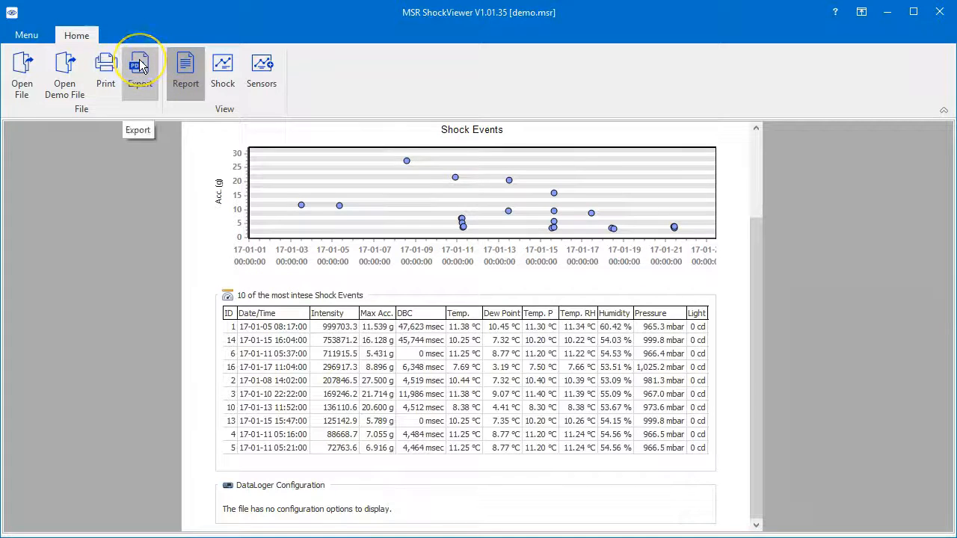
Step: Review the PDF export settings, including Document Information, and accept them
{"action": "left_click", "coordinate": [140, 71]}
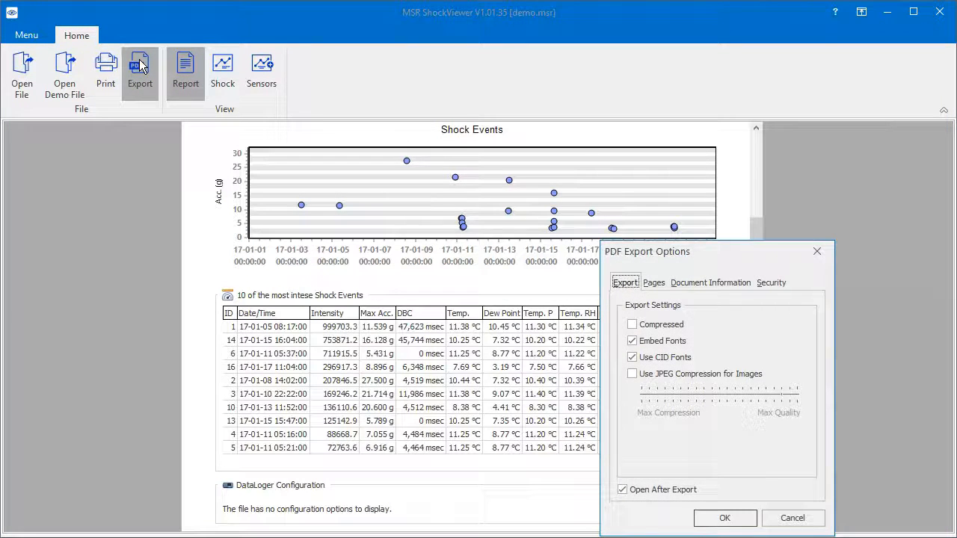
{"action": "mouse_move", "coordinate": [698, 252]}
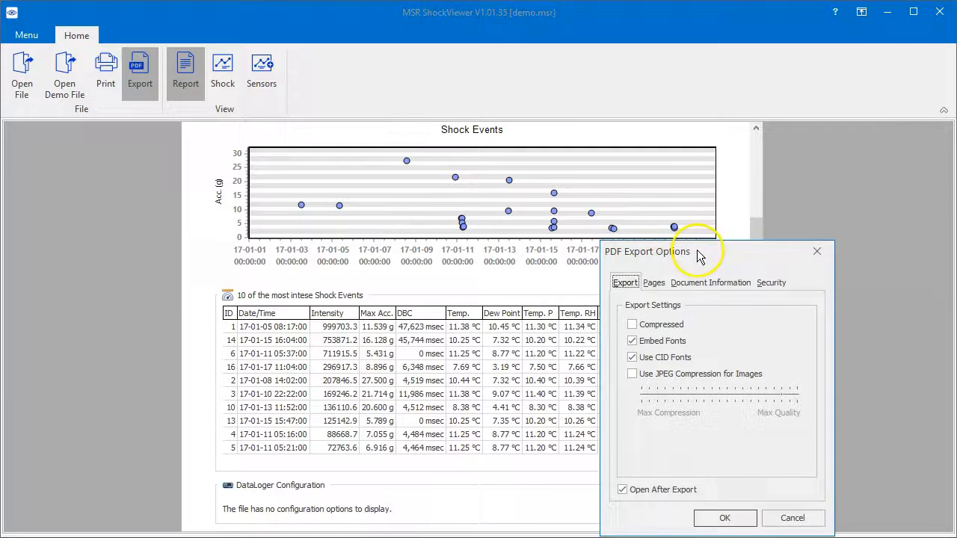
{"action": "left_click", "coordinate": [710, 283]}
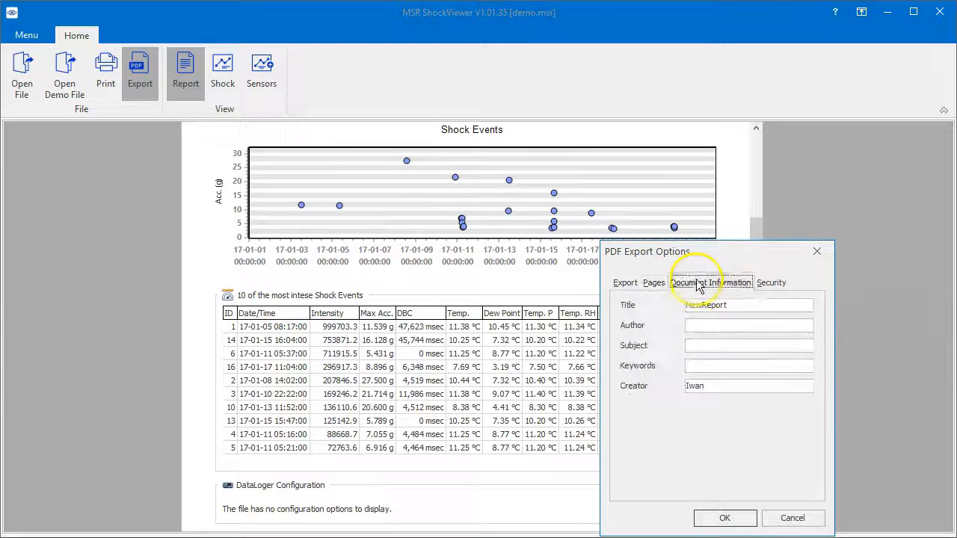
{"action": "left_click", "coordinate": [625, 282]}
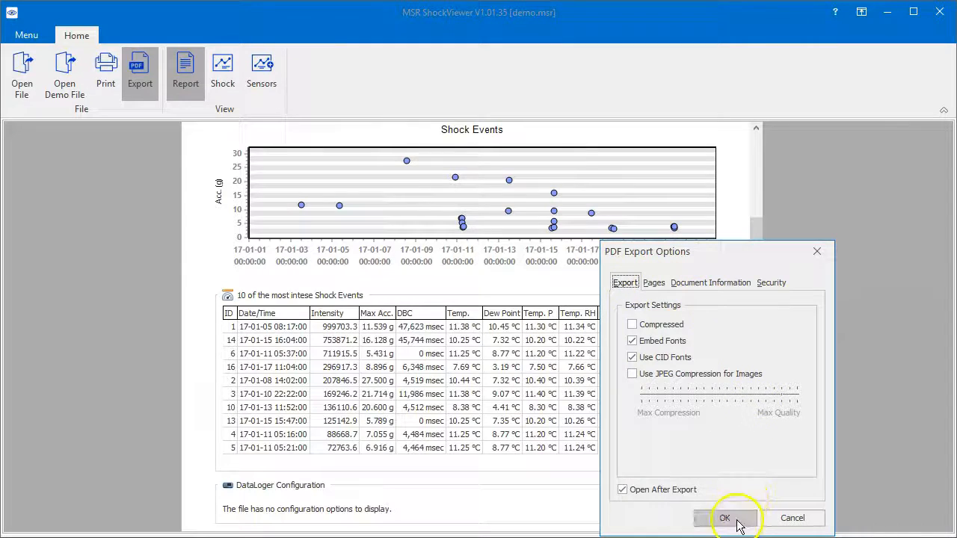
{"action": "left_click", "coordinate": [723, 518]}
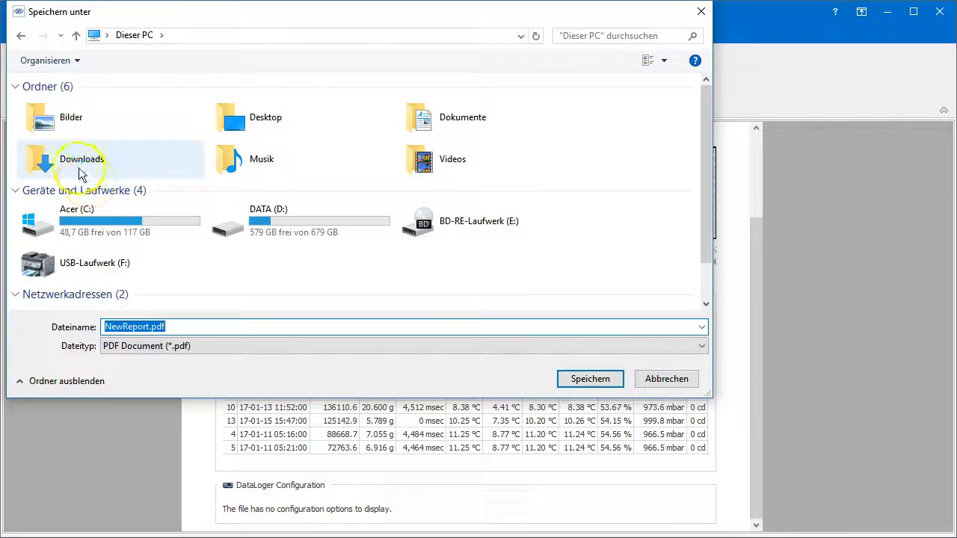
Step: Save the PDF as NewReport.pdf in the Downloads folder
{"action": "double_click", "coordinate": [81, 158]}
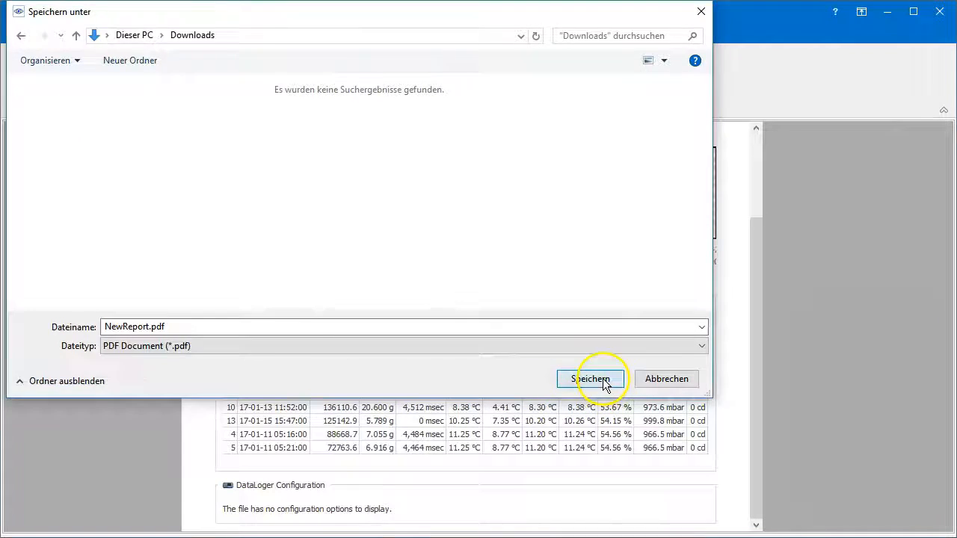
{"action": "left_click", "coordinate": [592, 379]}
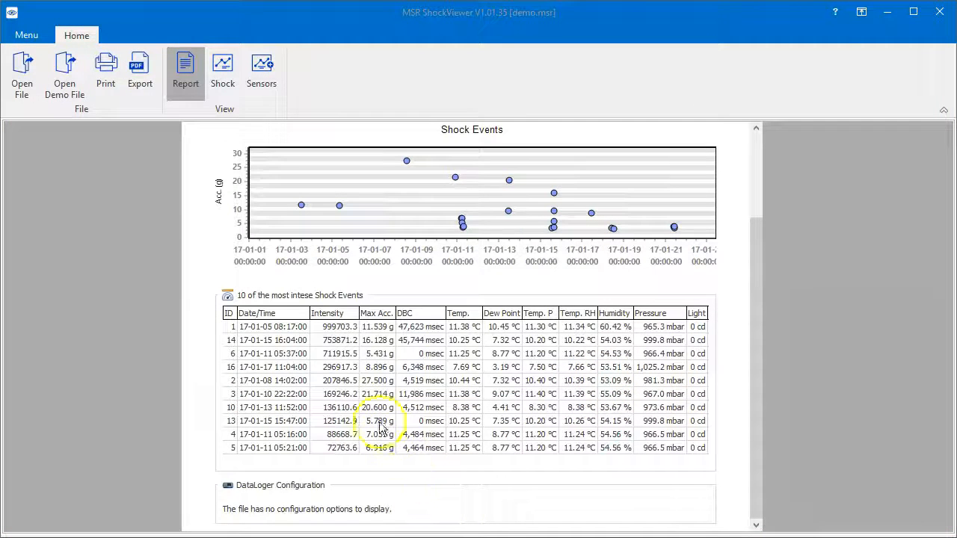
{"action": "mouse_move", "coordinate": [105, 68]}
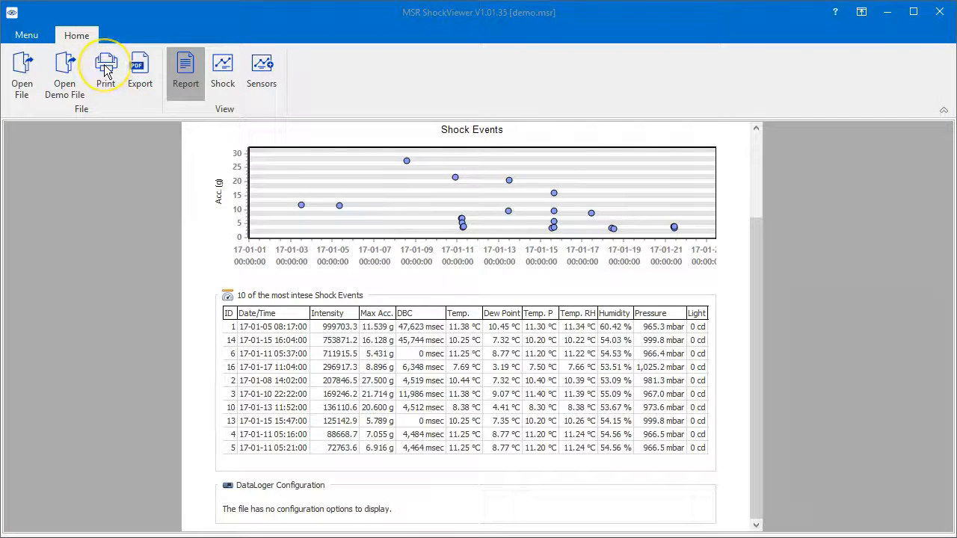
Step: Open the report's print preview and widen the left margin to 24.9 mm
{"action": "left_click", "coordinate": [105, 71]}
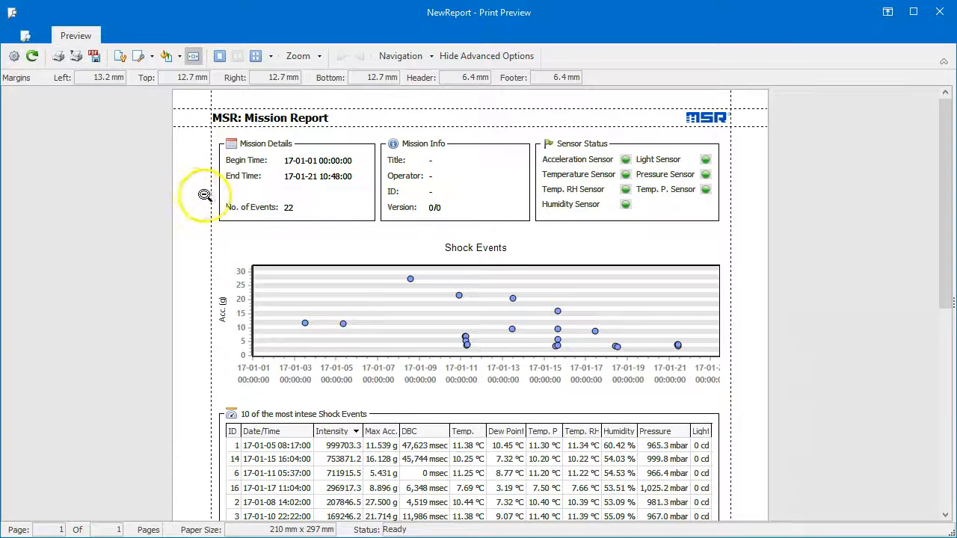
{"action": "mouse_move", "coordinate": [212, 200]}
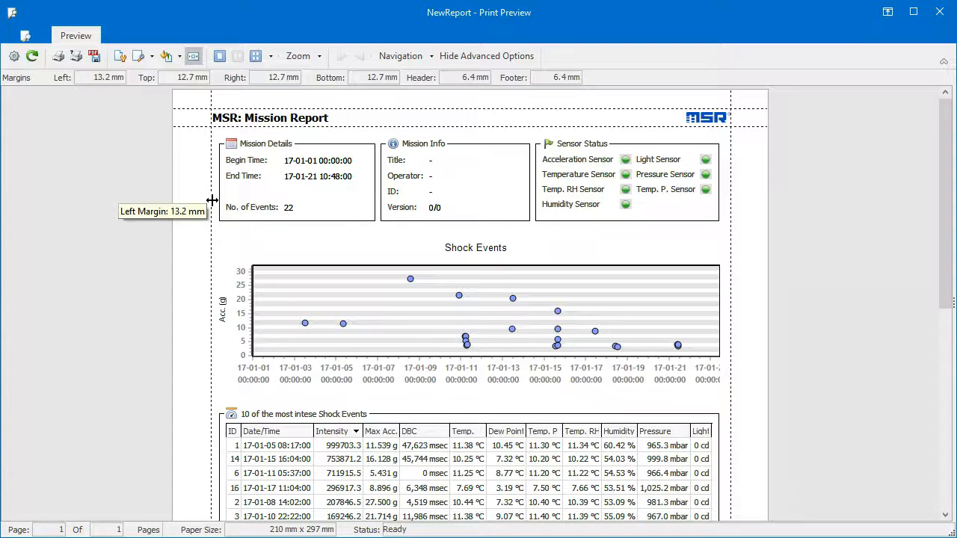
{"action": "left_click_drag", "start_coordinate": [211, 200], "coordinate": [232, 201]}
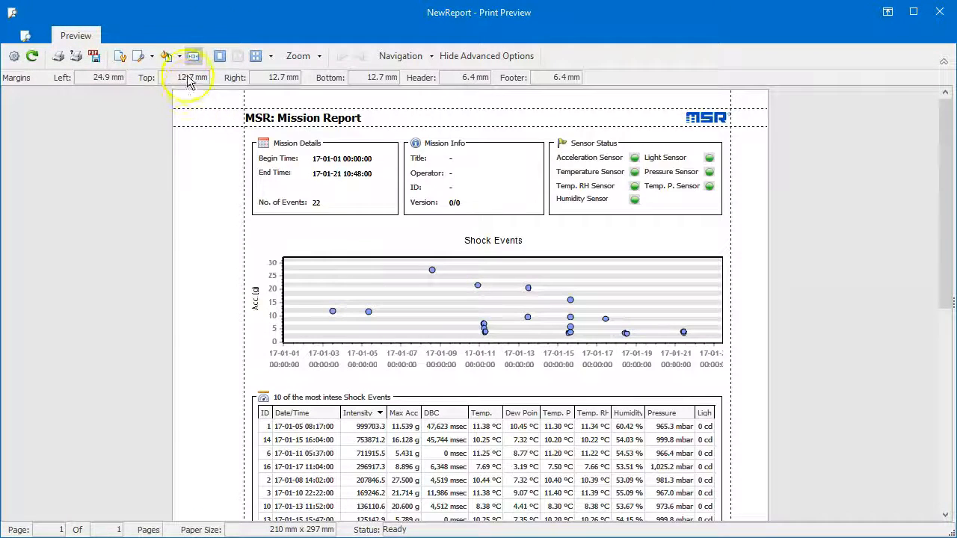
Step: Add the title 'Measured Shock Events' through Format > Title
{"action": "left_click", "coordinate": [139, 56]}
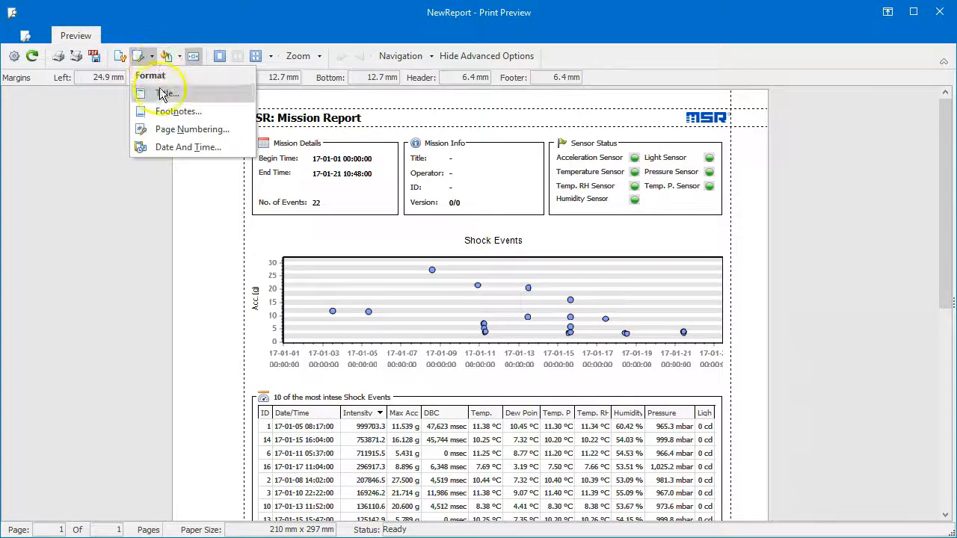
{"action": "left_click", "coordinate": [166, 92]}
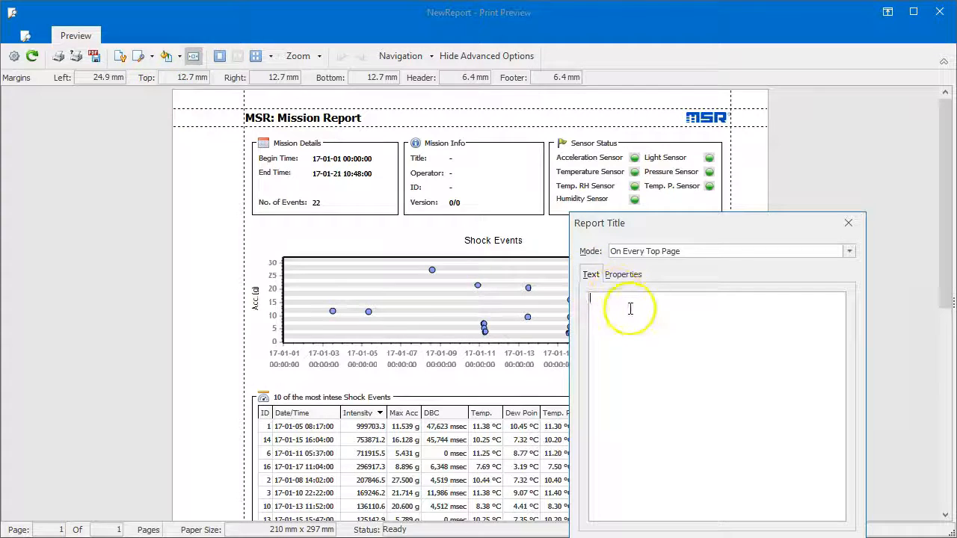
{"action": "type", "text": "Mea"}
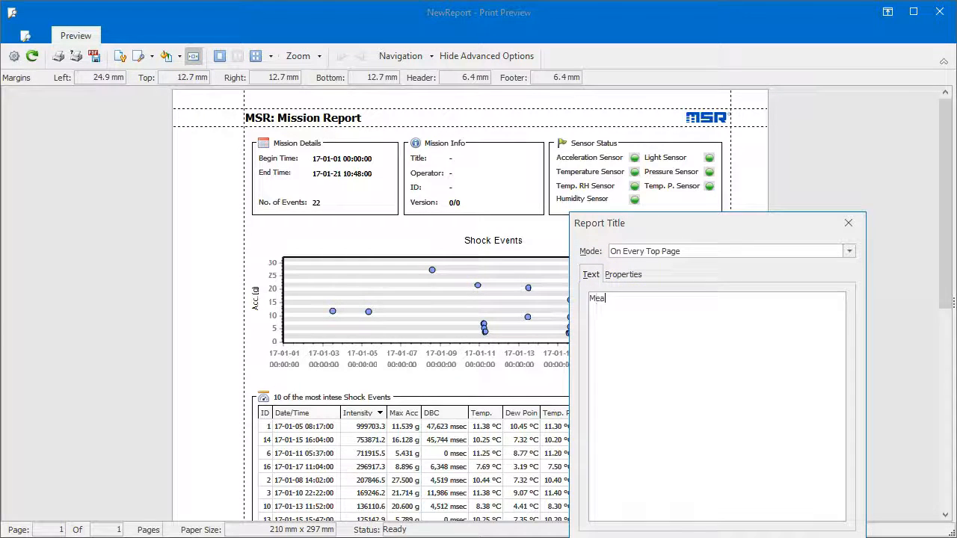
{"action": "type", "text": "sured Sho"}
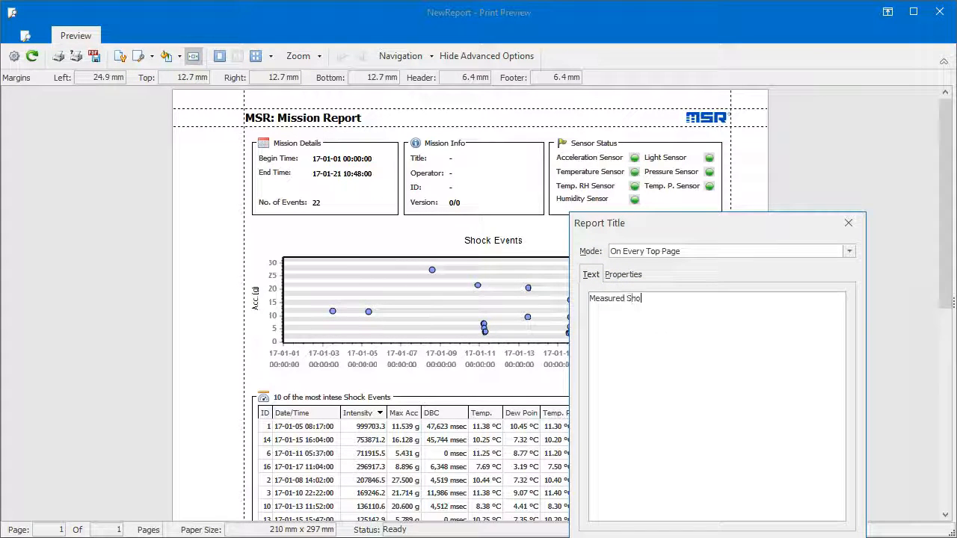
{"action": "type", "text": "ck Events"}
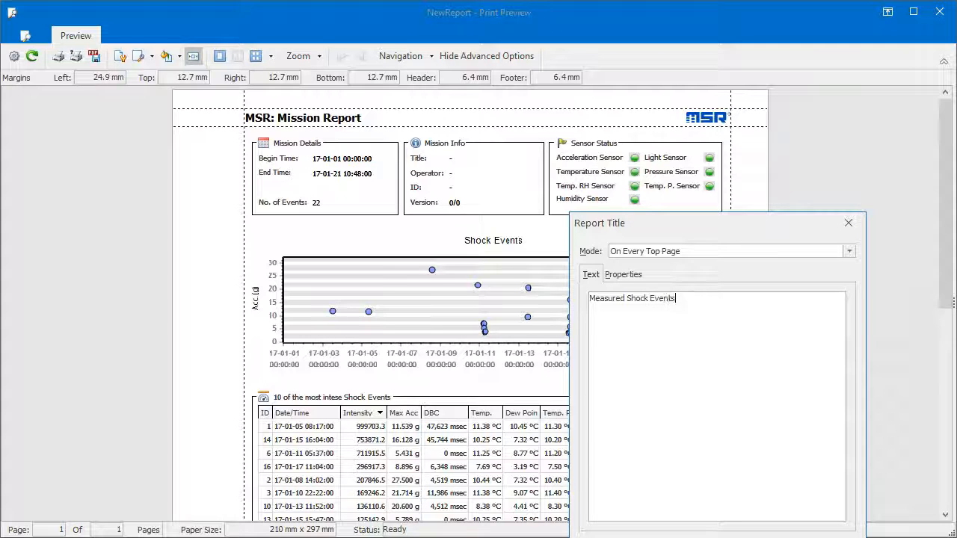
{"action": "mouse_move", "coordinate": [692, 225]}
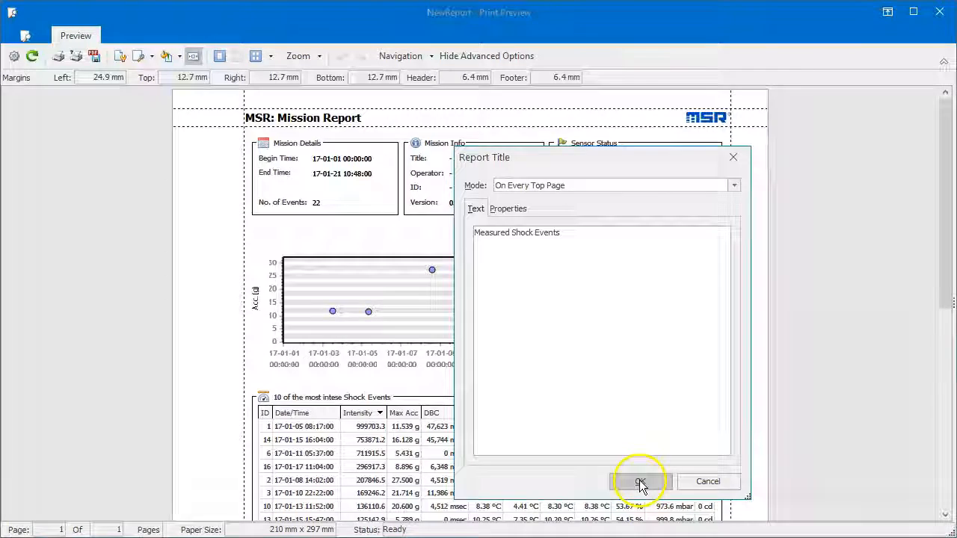
{"action": "left_click", "coordinate": [639, 481]}
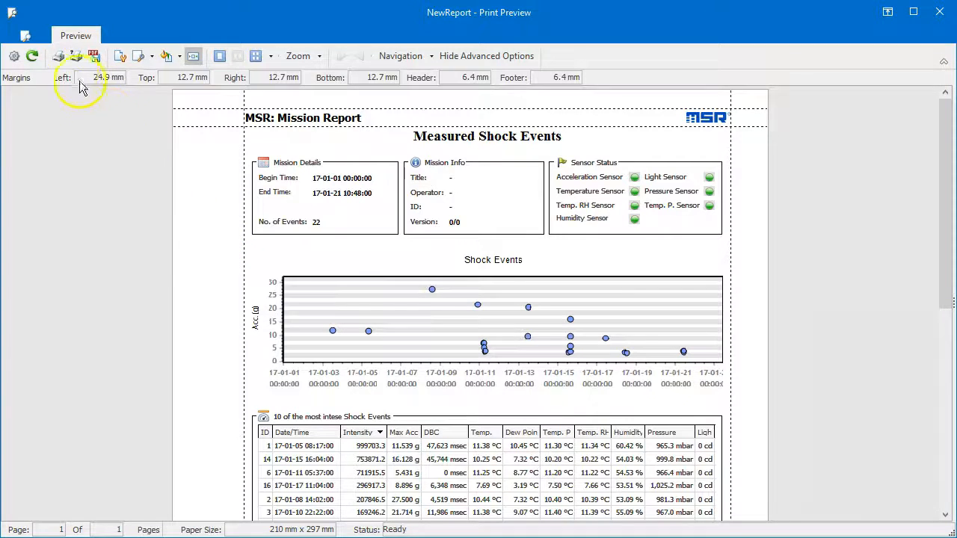
{"action": "mouse_move", "coordinate": [60, 56]}
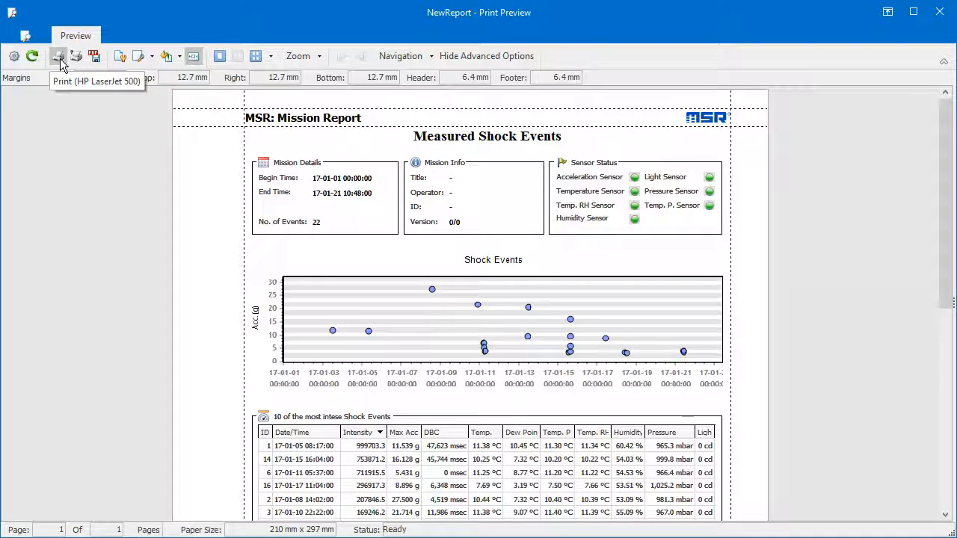
{"action": "mouse_move", "coordinate": [76, 57]}
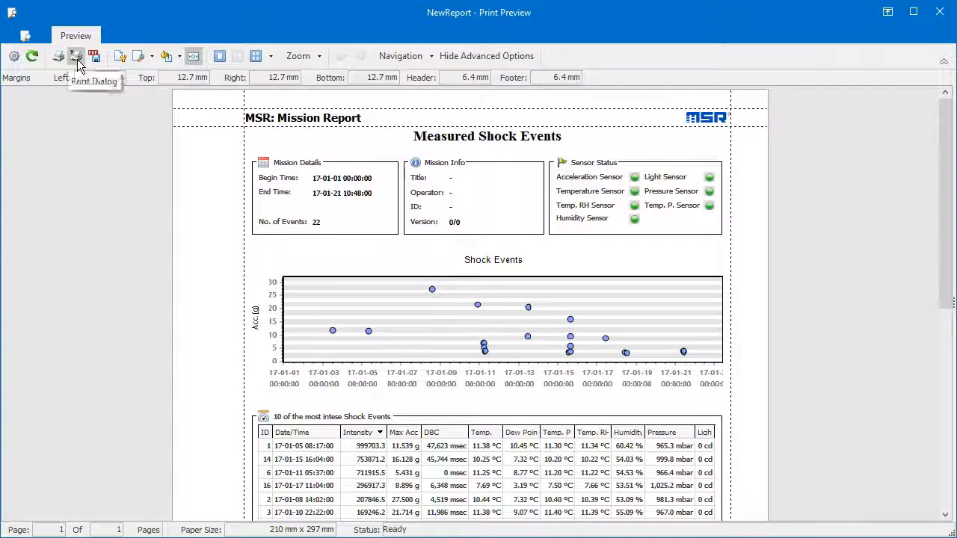
{"action": "left_click", "coordinate": [77, 56]}
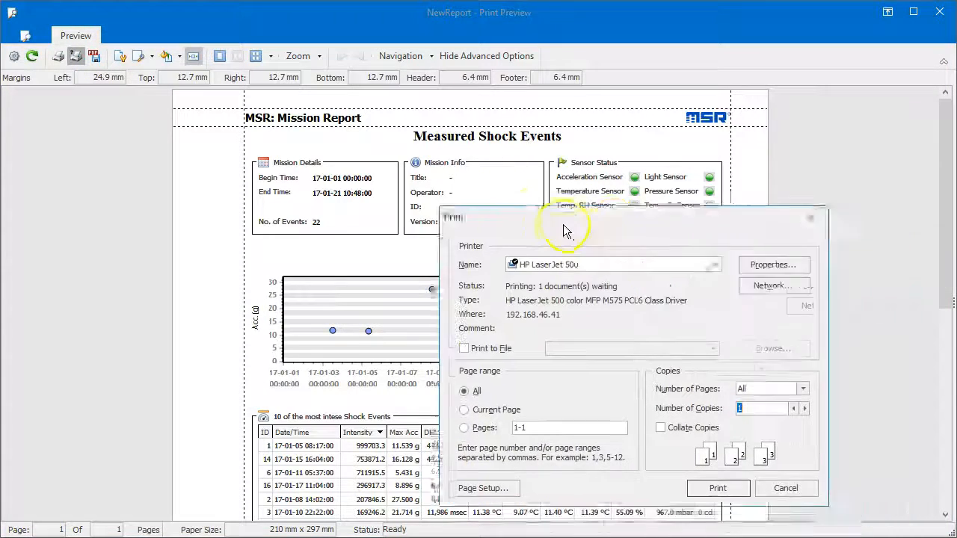
{"action": "left_click", "coordinate": [611, 236]}
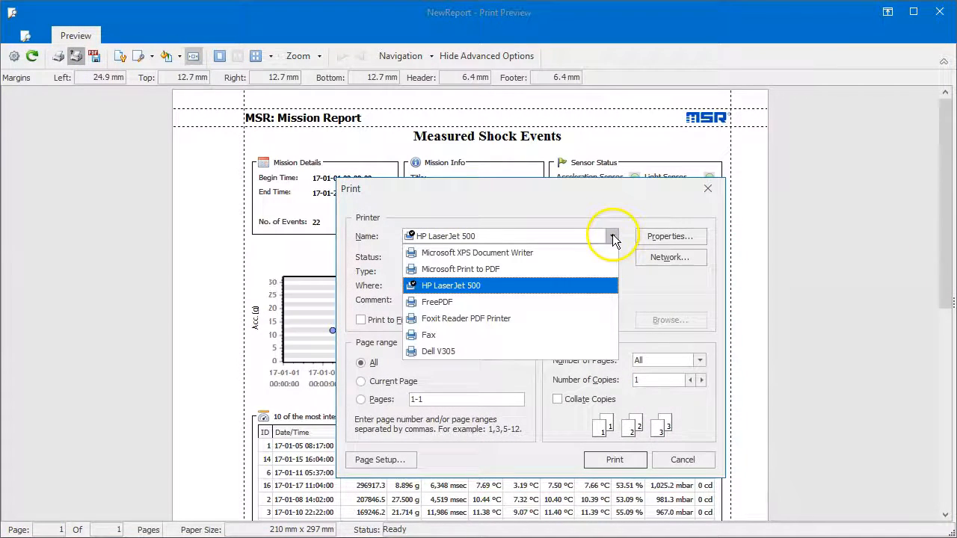
{"action": "left_click", "coordinate": [438, 351]}
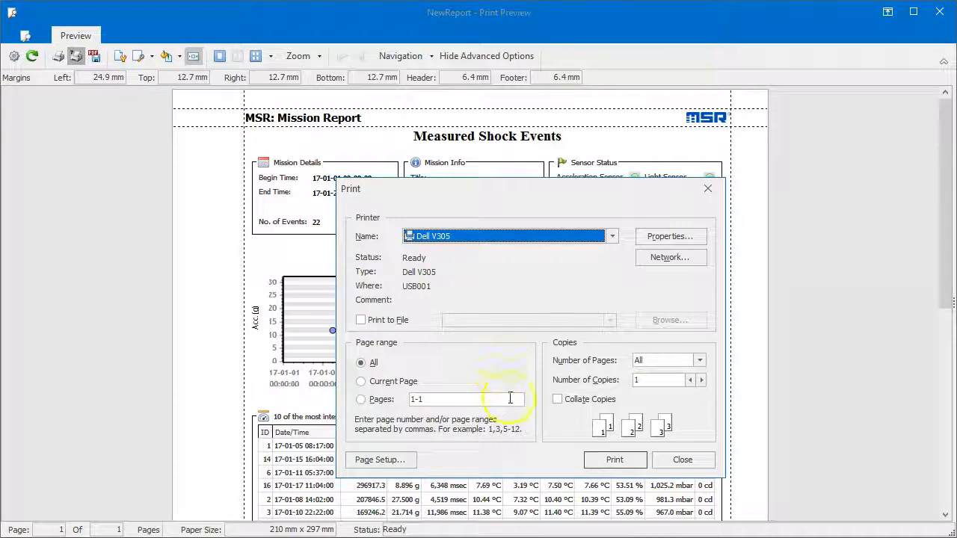
{"action": "left_click", "coordinate": [681, 459]}
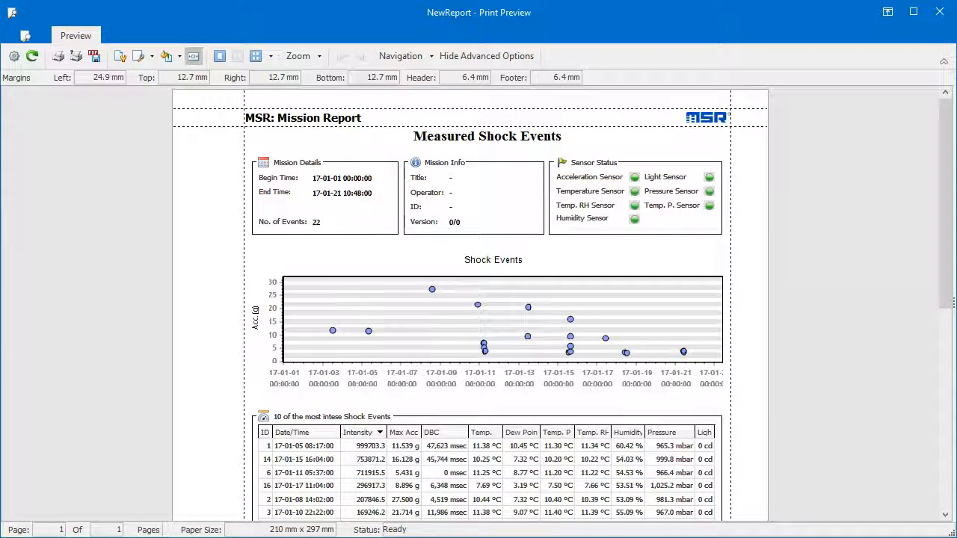